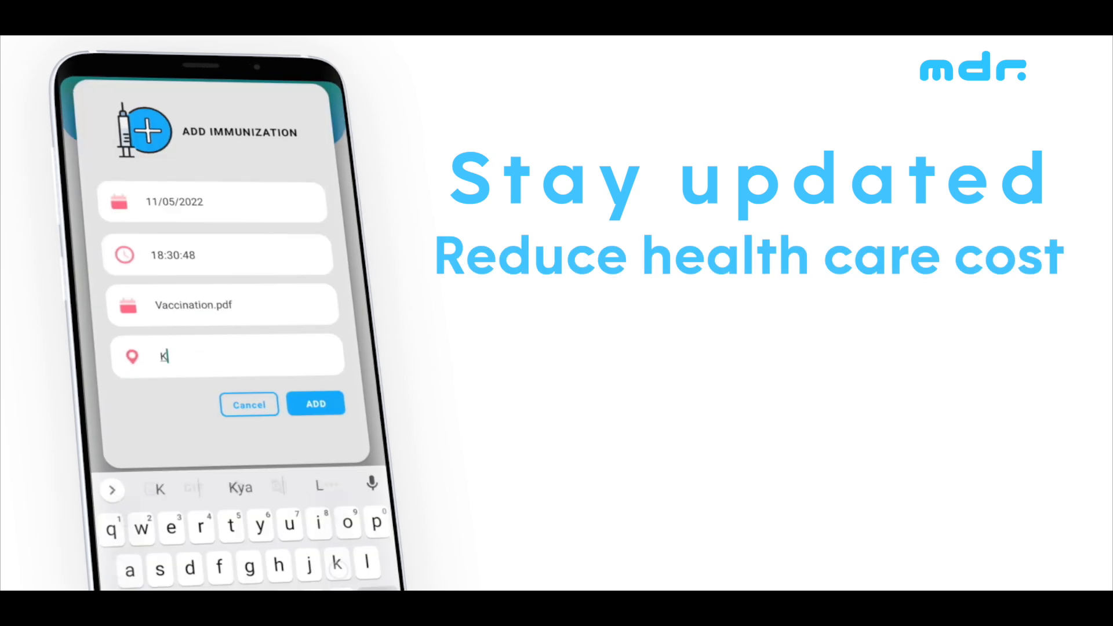
Tap Start on the launch screen, then bring up the Immunization/Medicine scan options on Home.
click(315, 404)
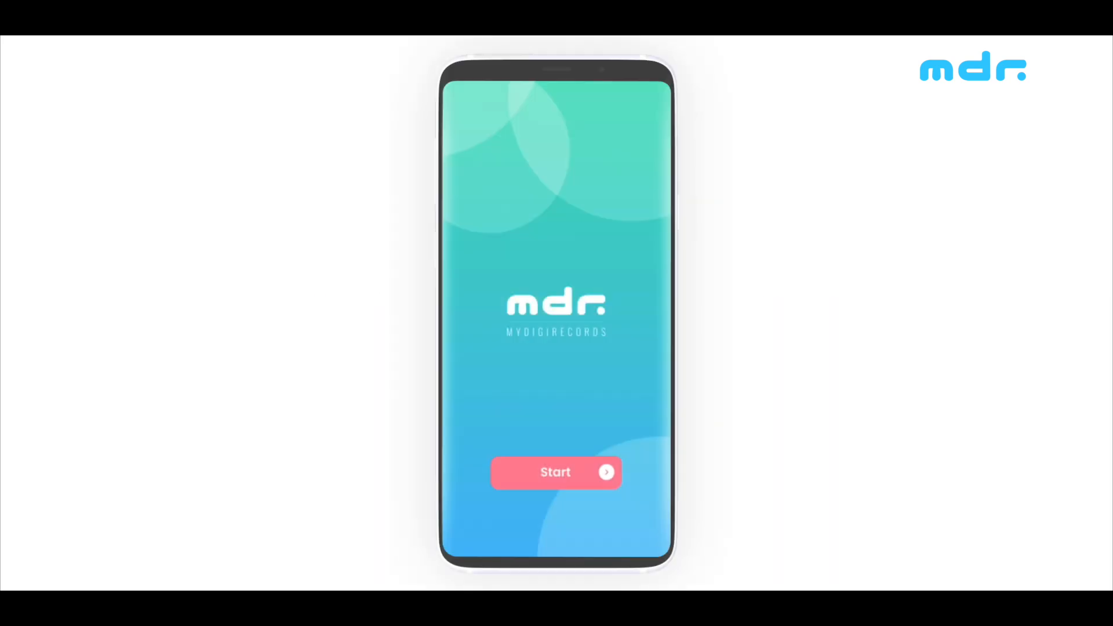
click(555, 472)
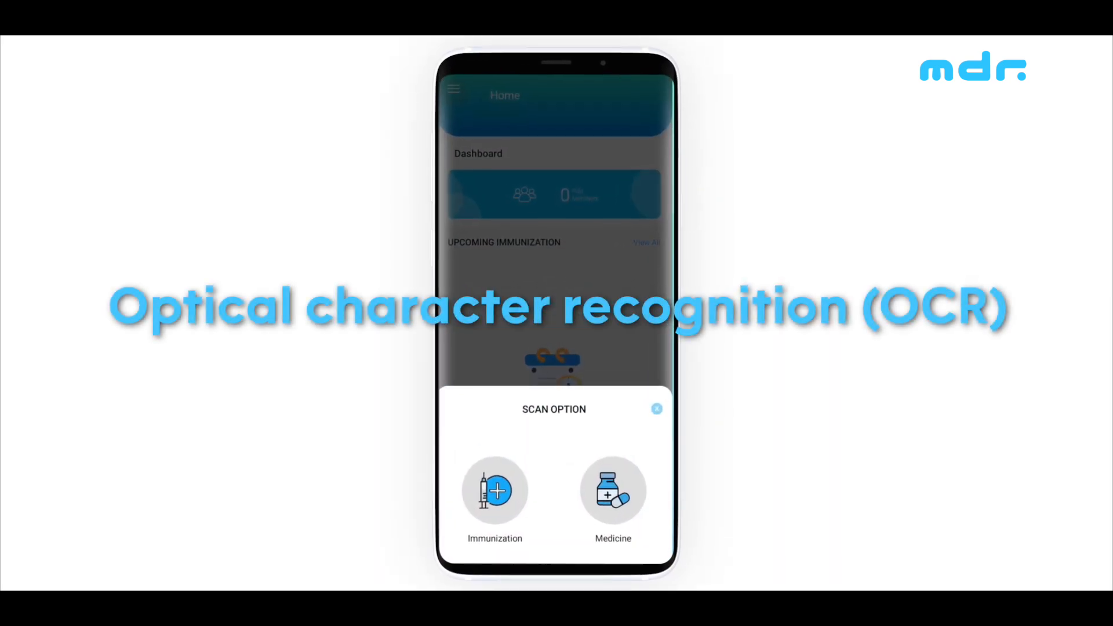